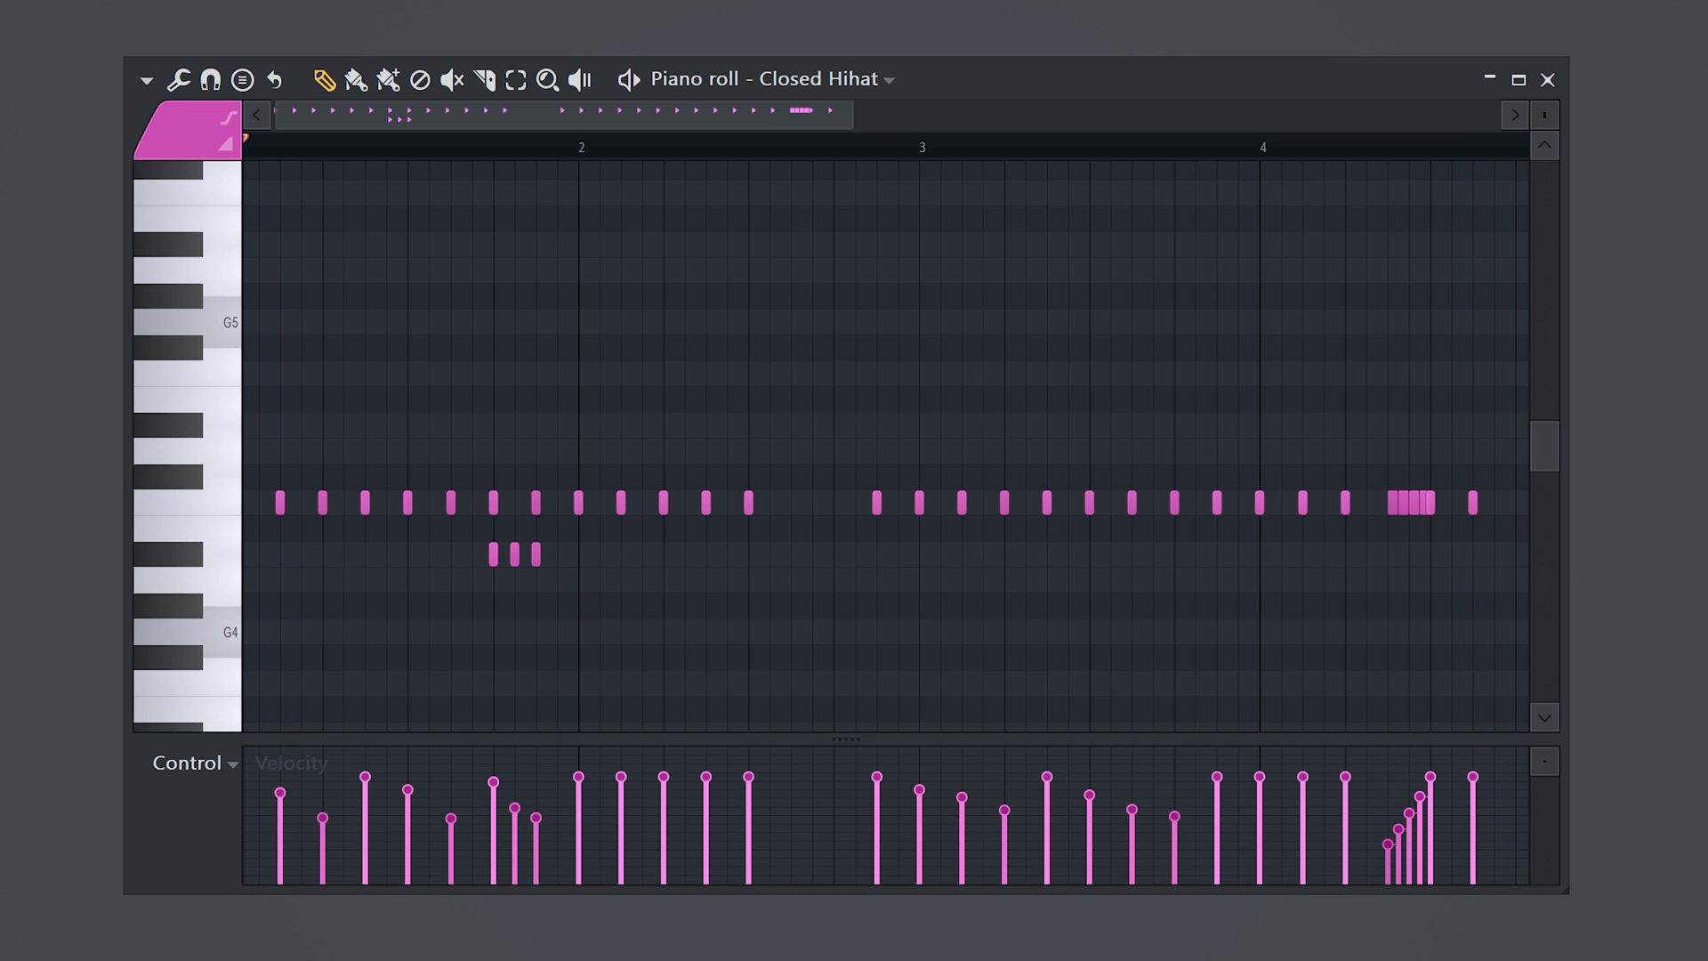
pyautogui.moveTo(425, 815)
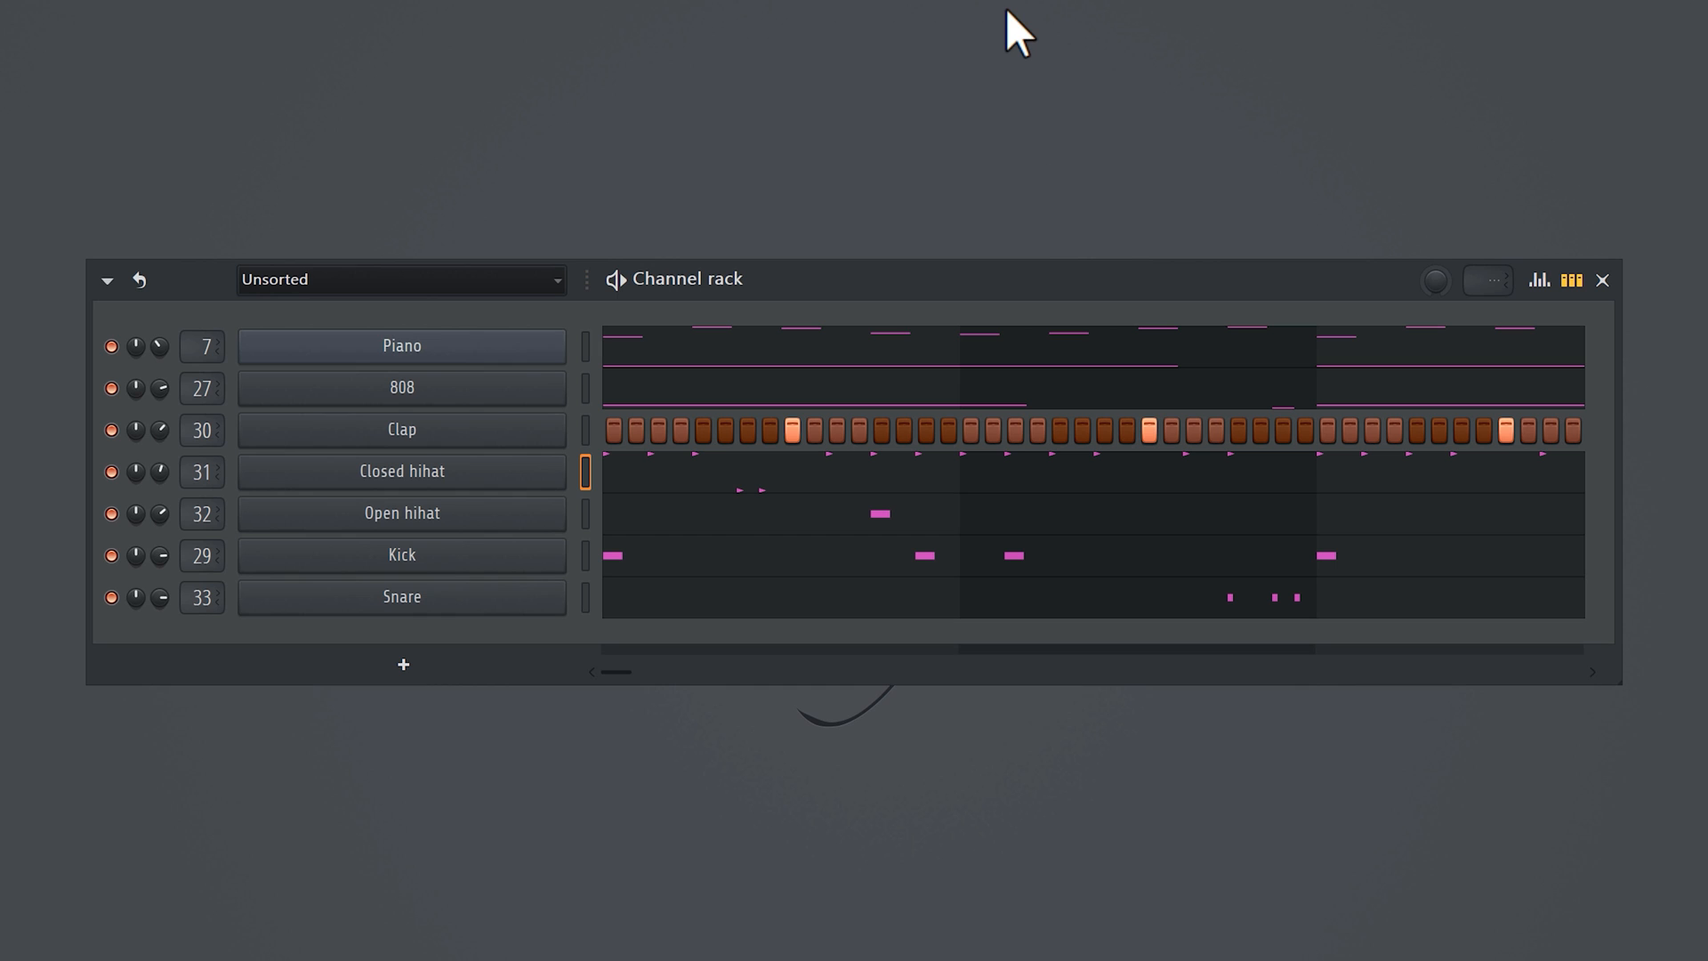
# Step: Bring up the Closed hihat sampler showing its waveform and start chopping the hit into a roll
pyautogui.click(401, 470)
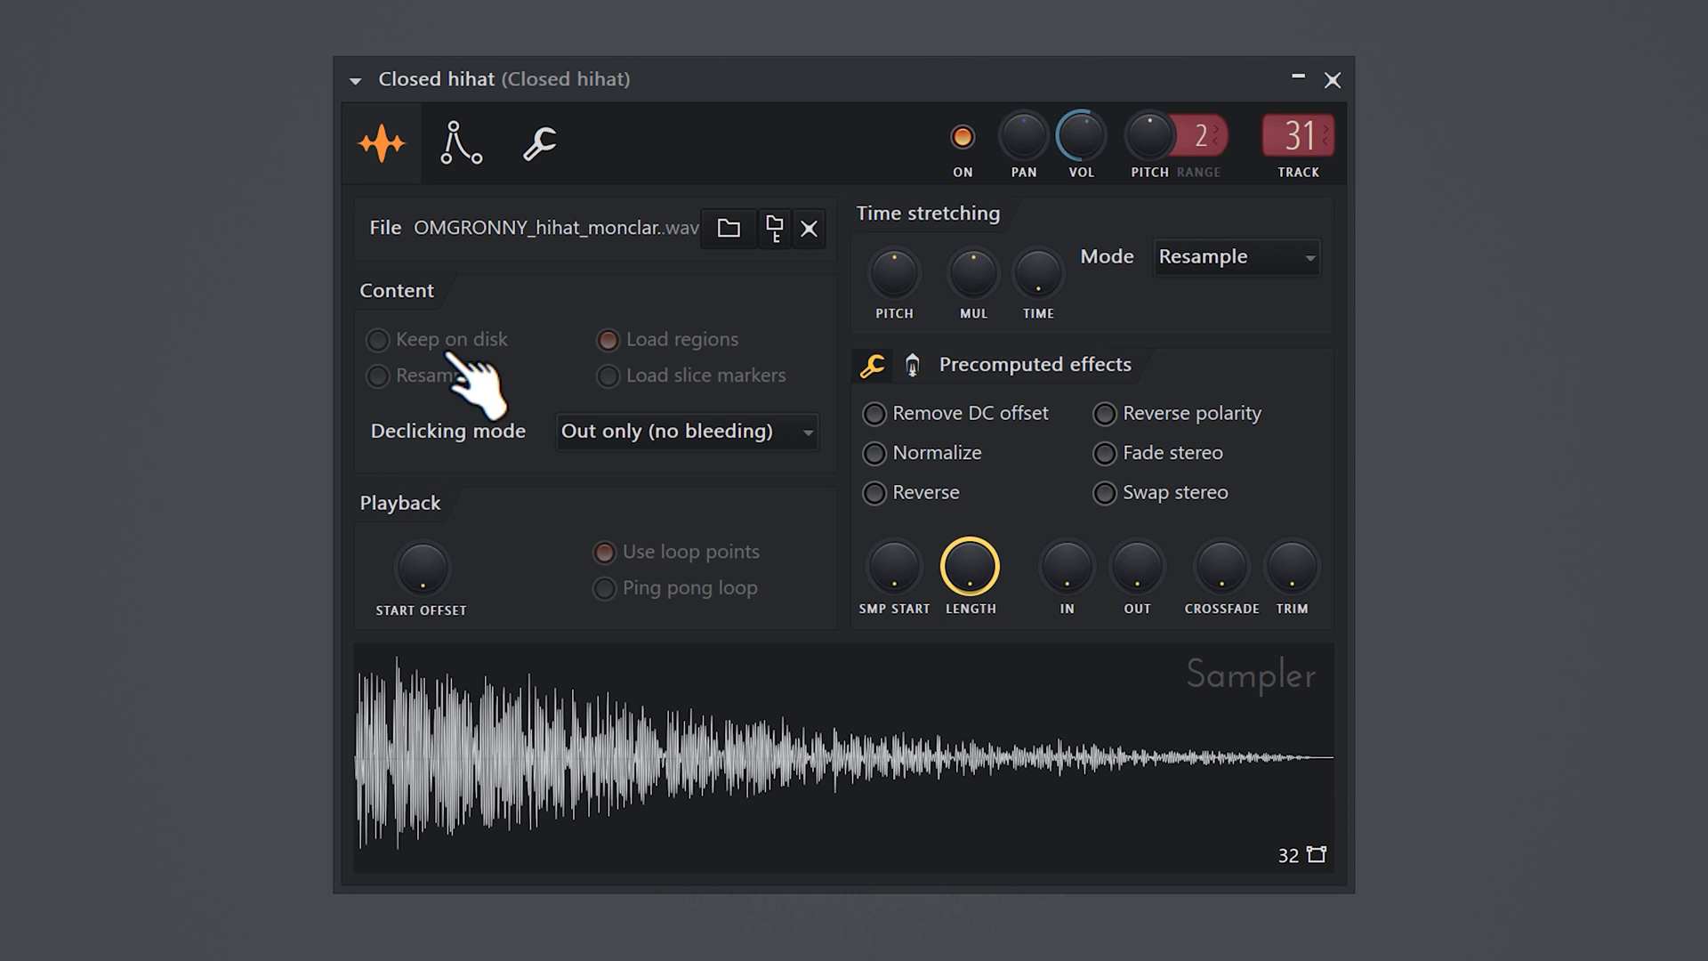
pyautogui.click(1235, 256)
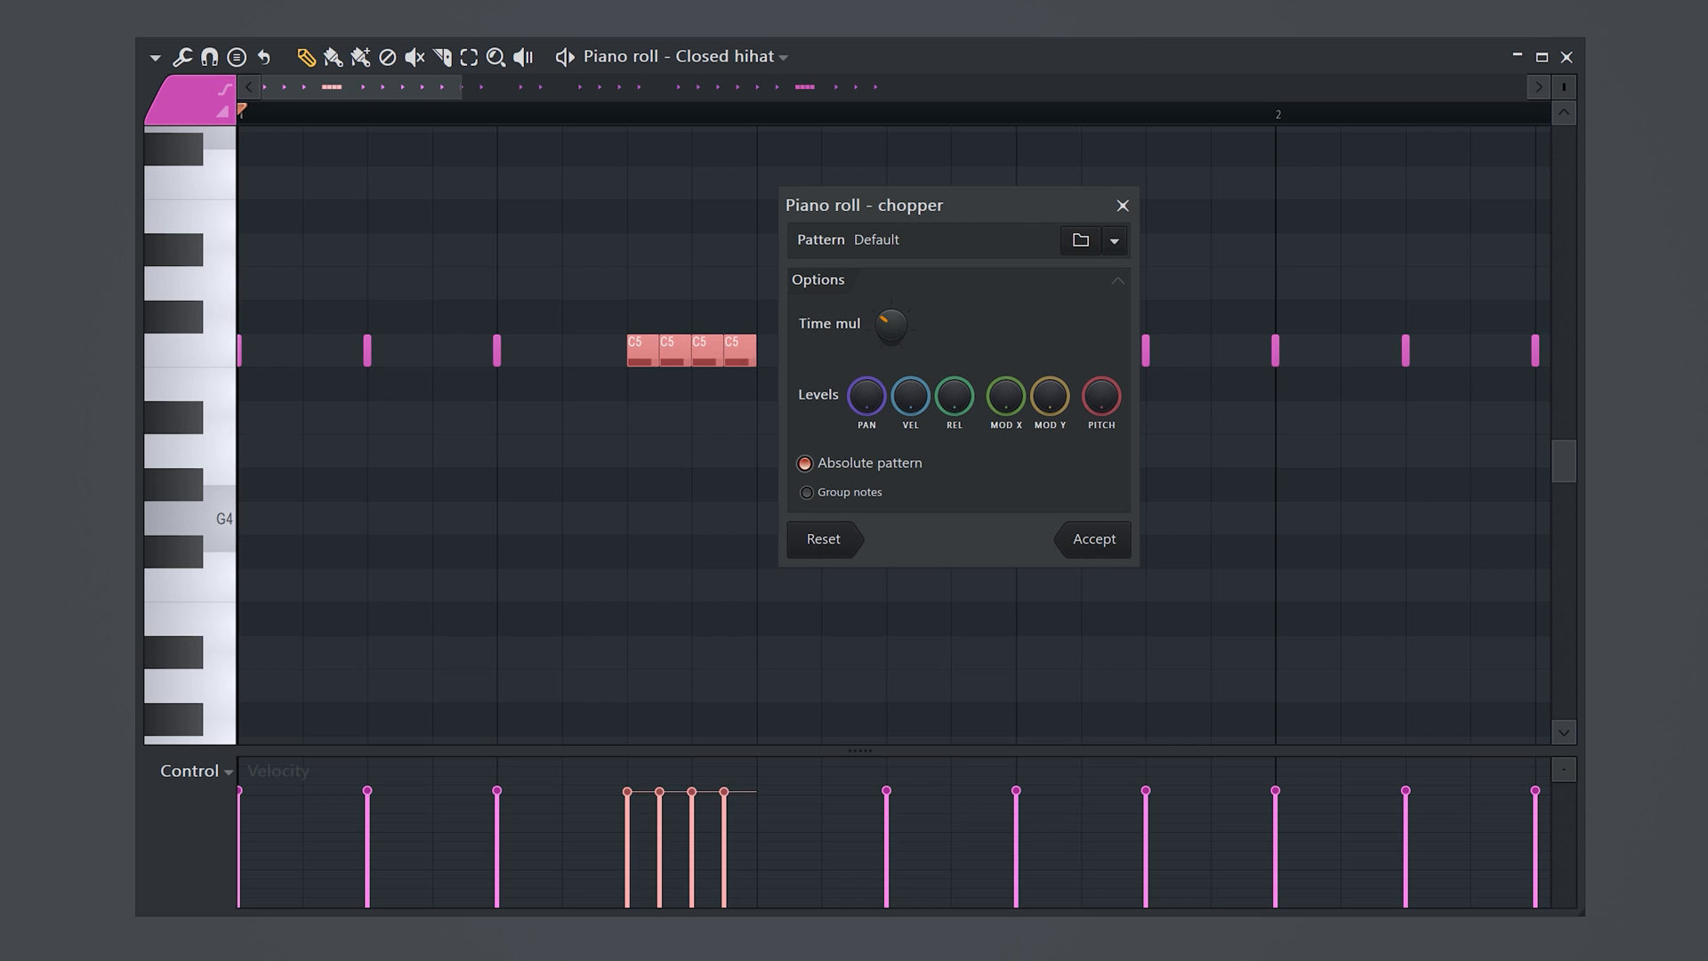
# Step: Accept the four-note C5 chop, then shape its velocities and spread the notes' pan positions
pyautogui.click(1091, 539)
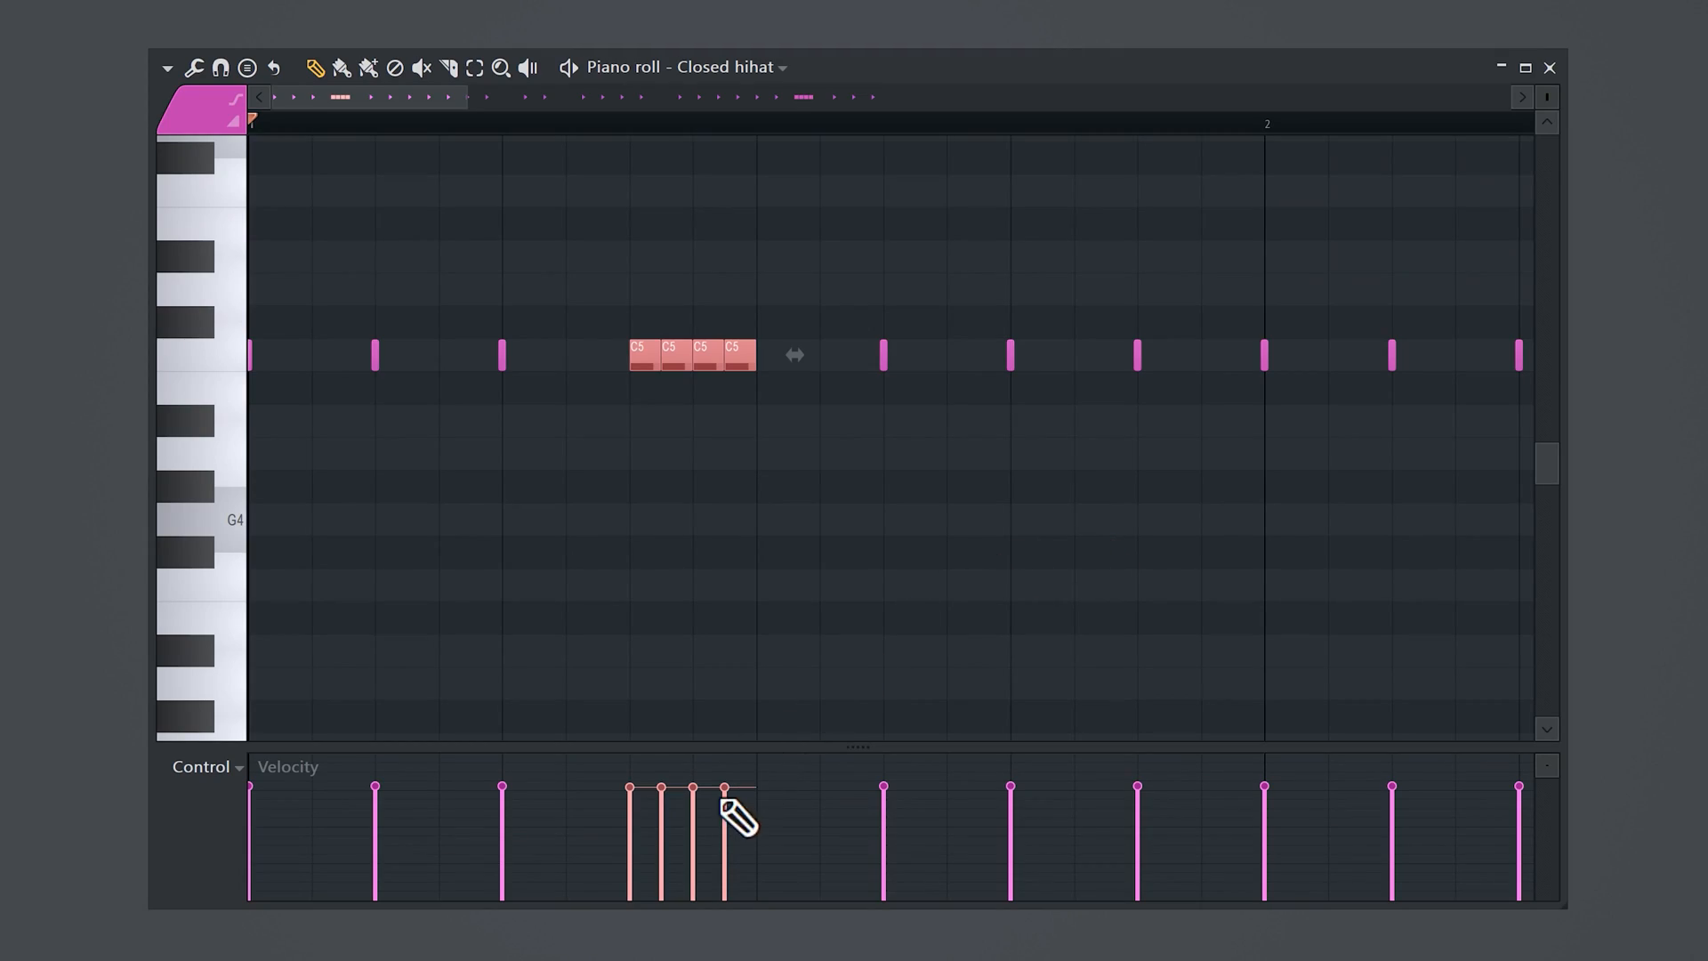
pyautogui.click(201, 765)
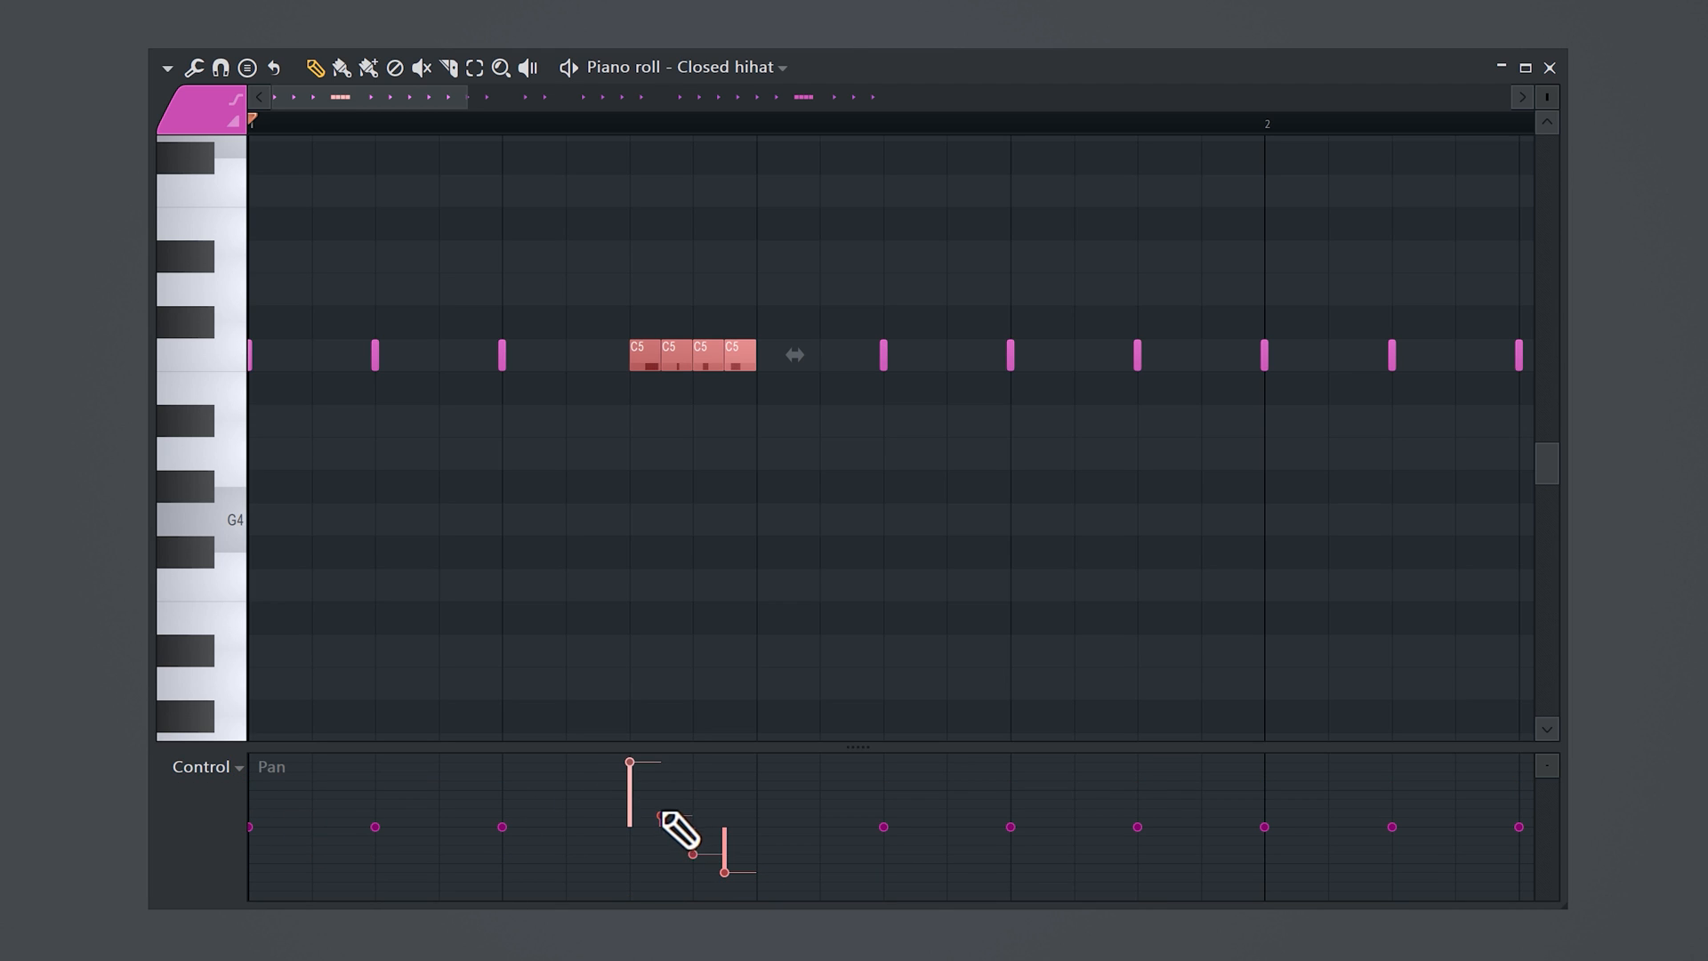
pyautogui.click(658, 811)
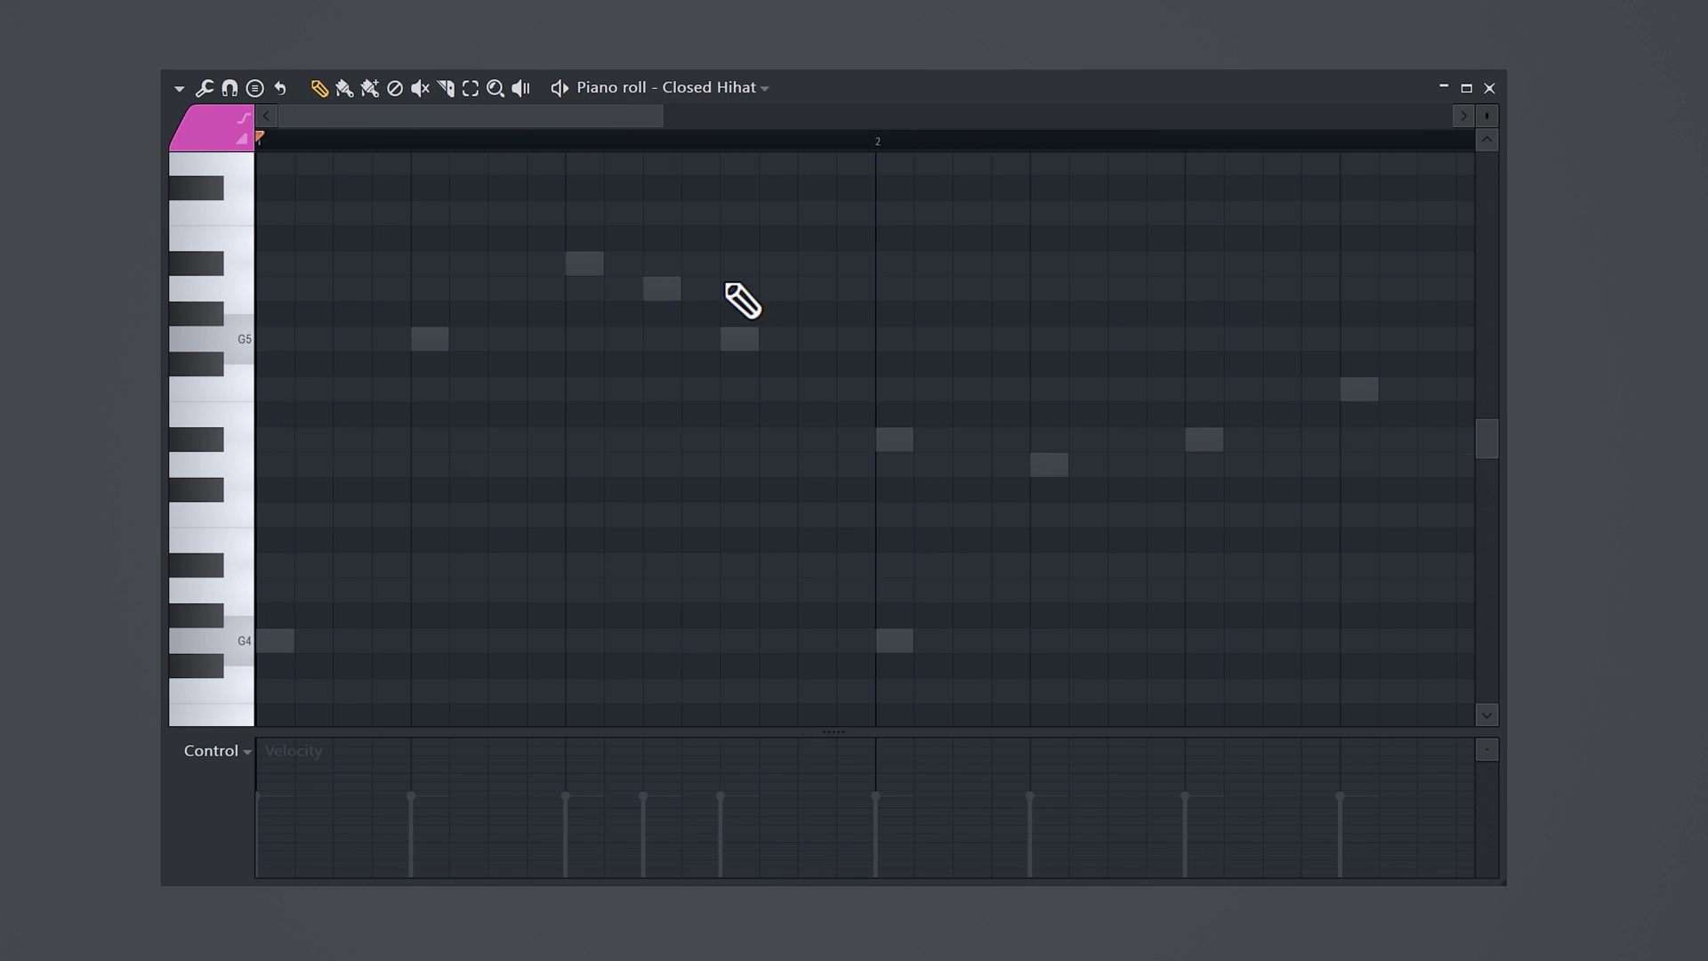
# Step: Place C5 hi-hat hits under the ghosted melody notes so they follow its rhythm
pyautogui.click(270, 514)
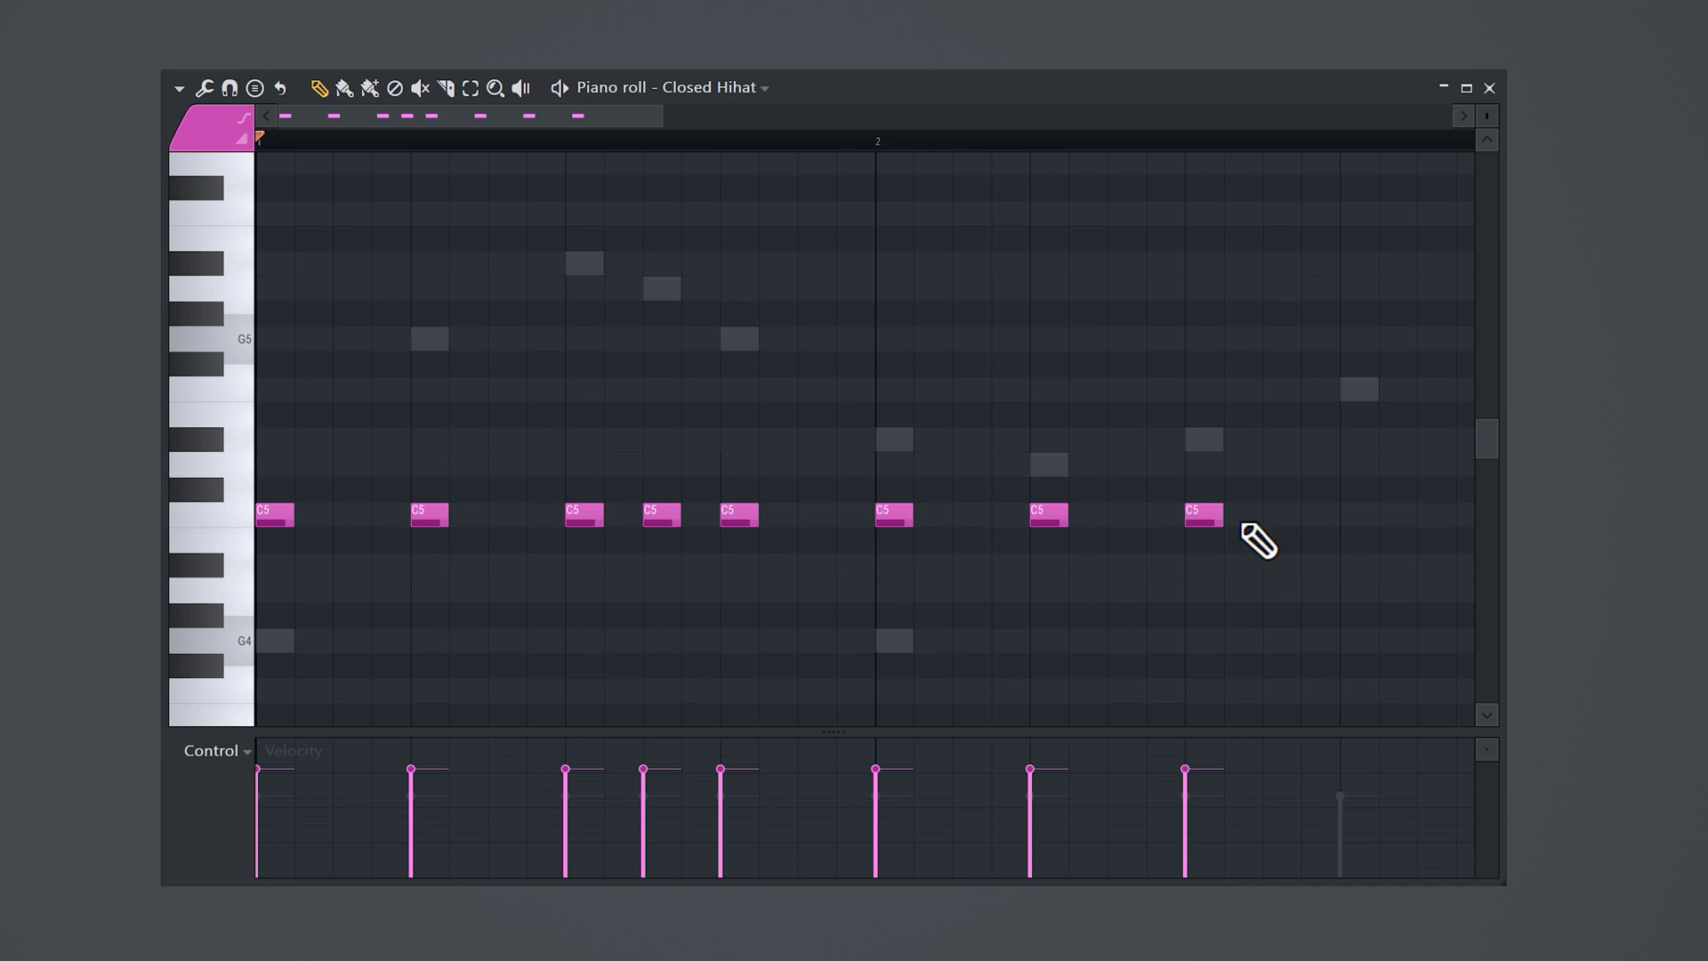
pyautogui.click(1356, 514)
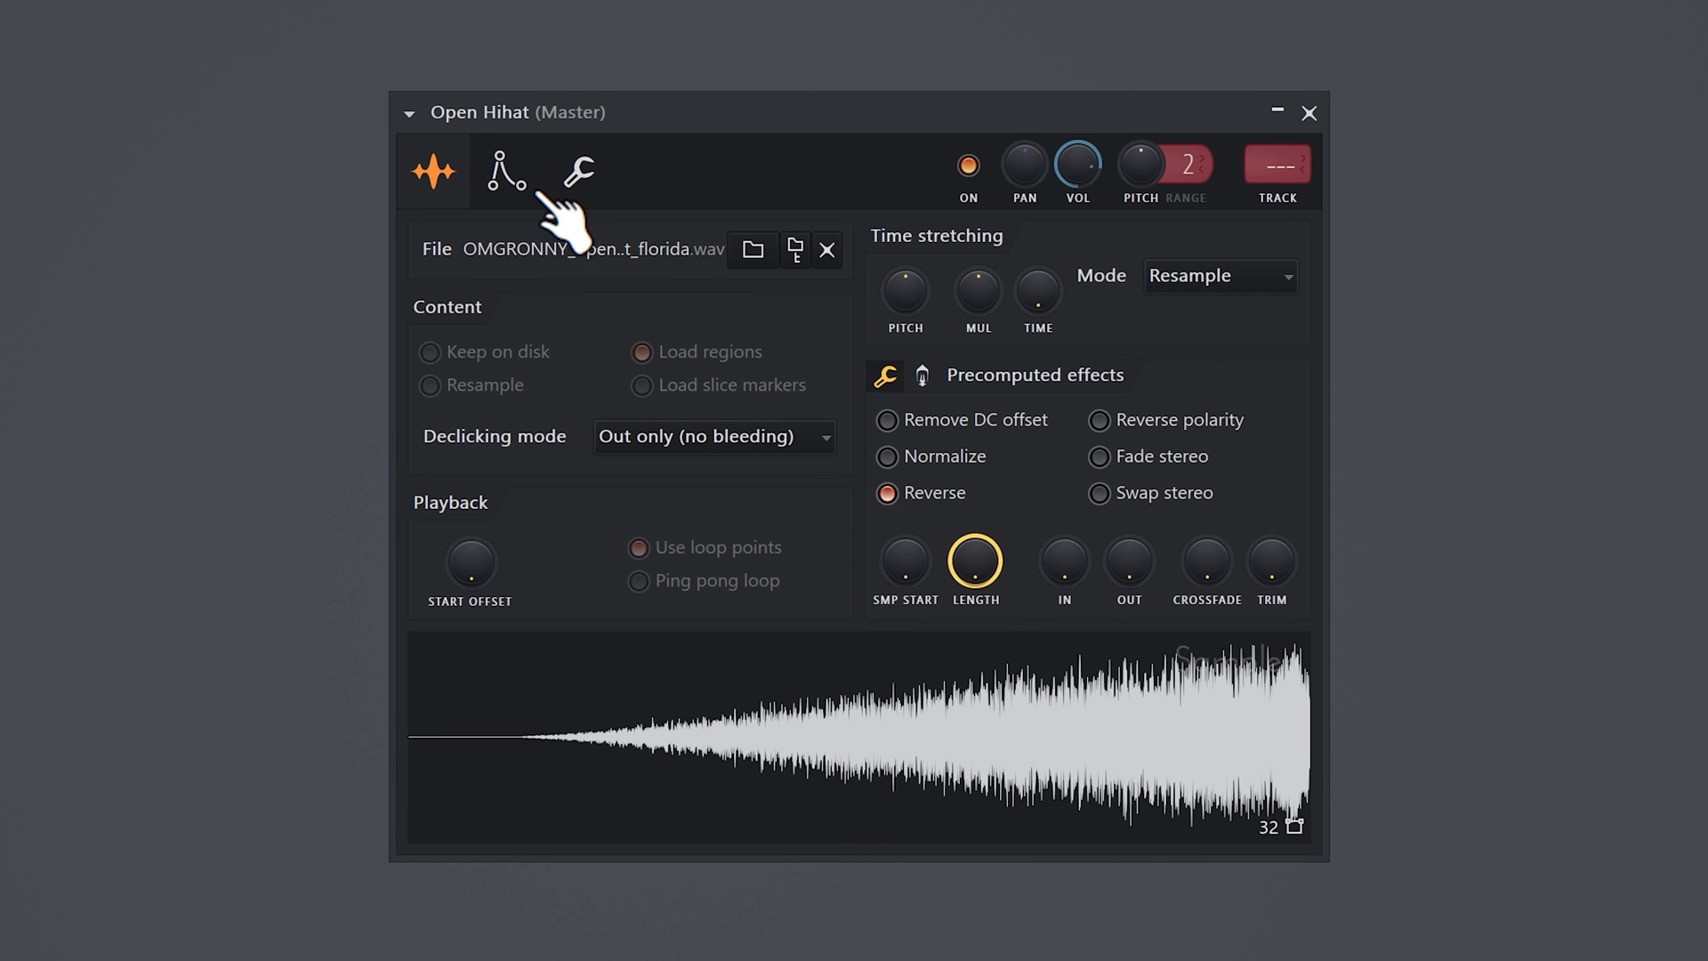
# Step: Enable Reverse on the Open Hihat sample so it swells toward its end
pyautogui.click(504, 173)
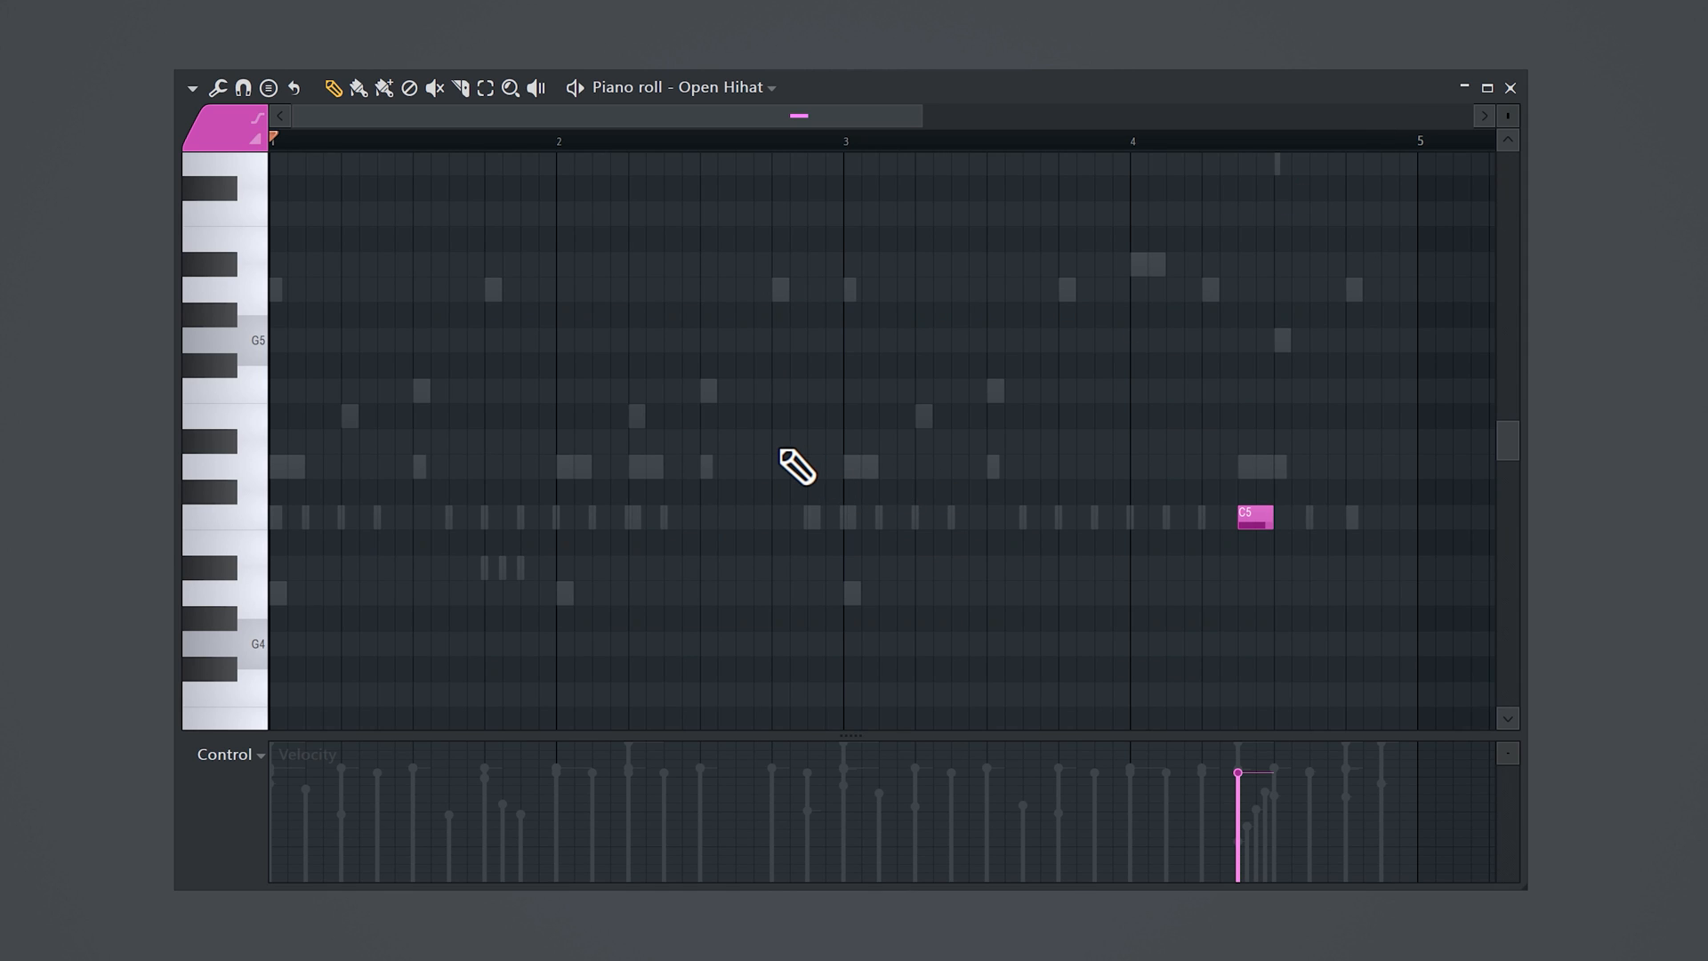
pyautogui.moveTo(1305, 536)
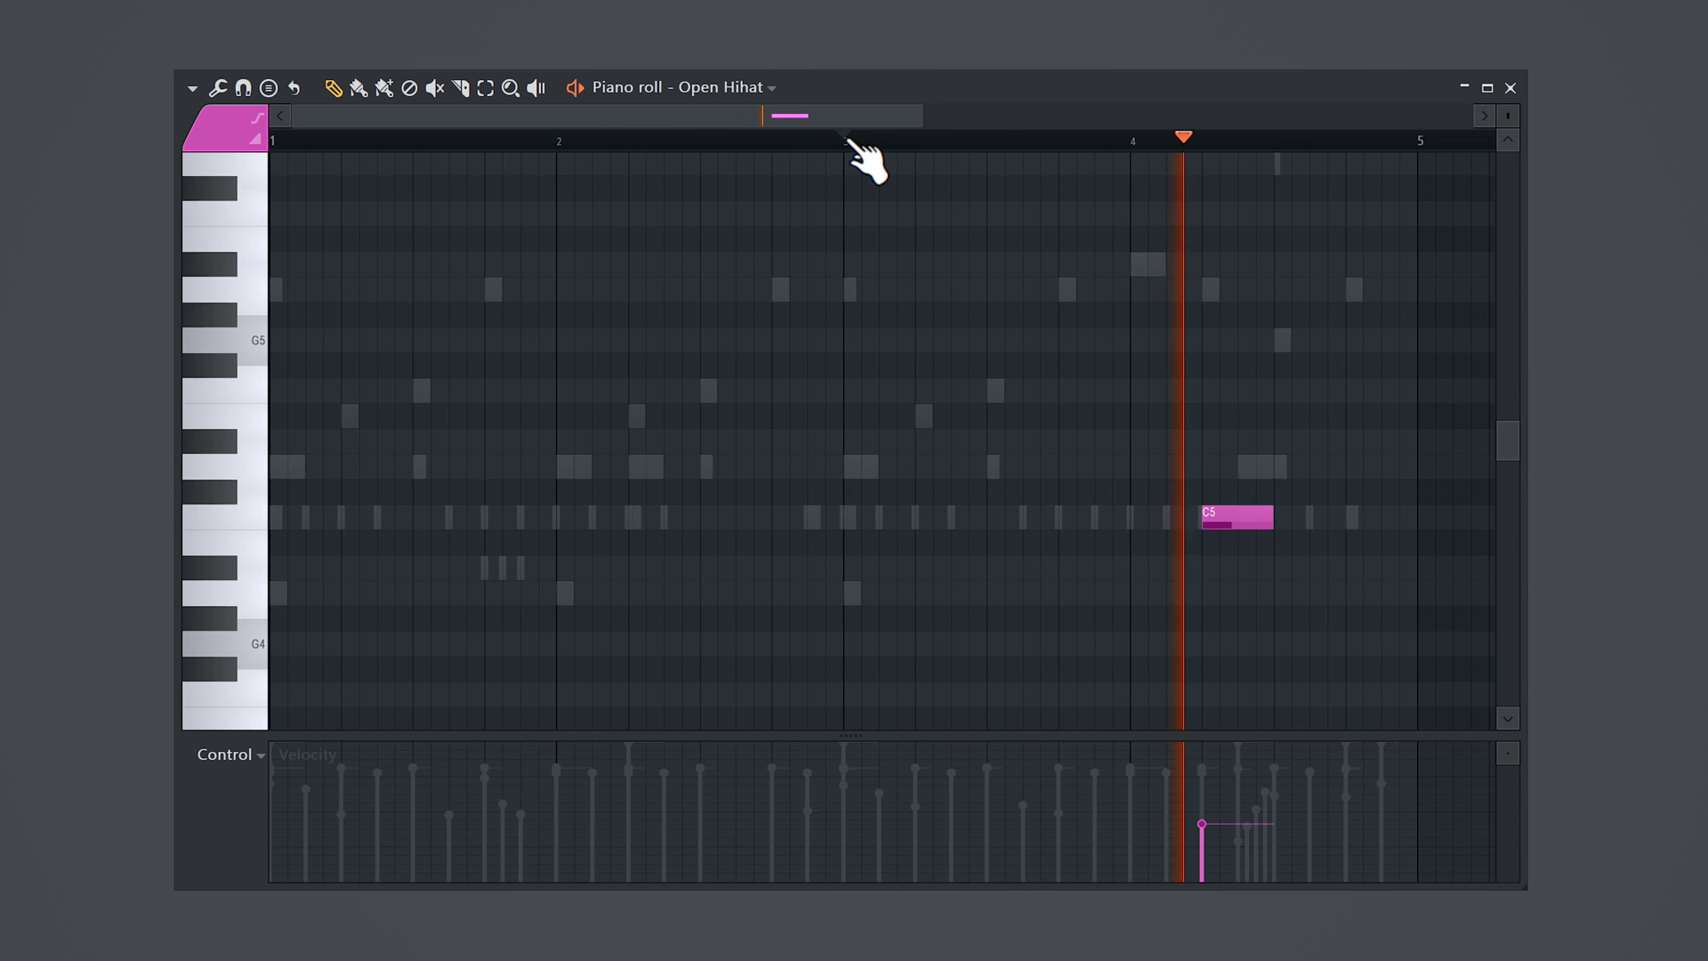
# Step: Set playback to start from bar 3, ahead of the lengthened C5 note in bar 4
pyautogui.click(843, 137)
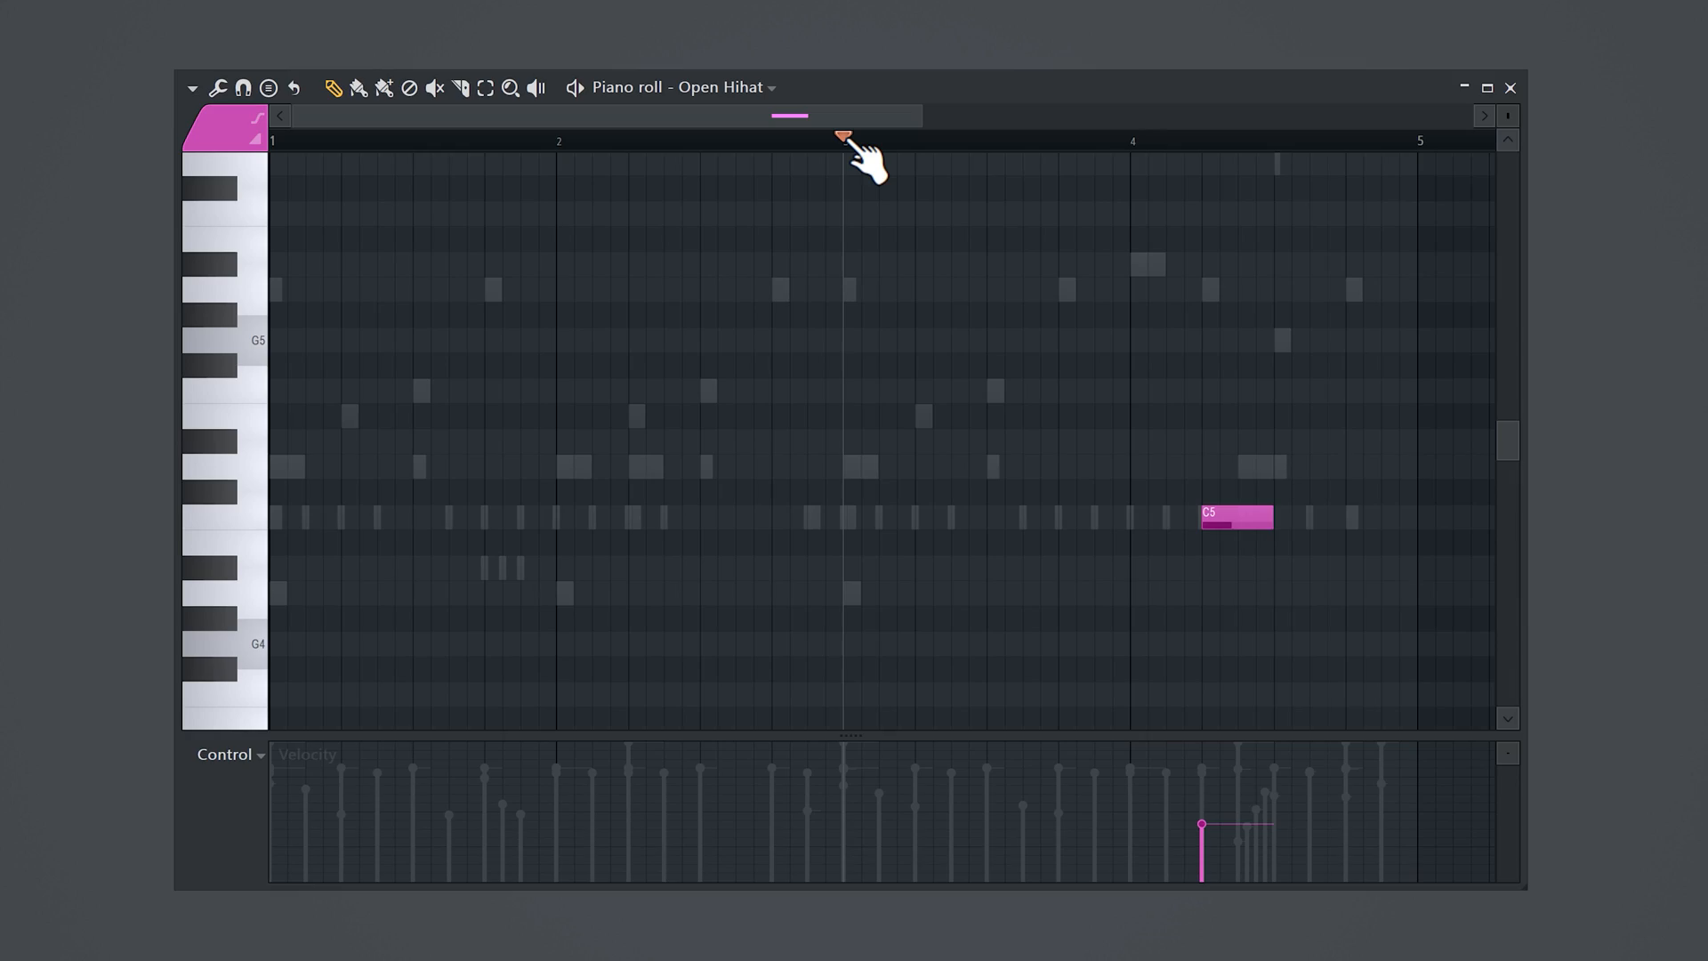